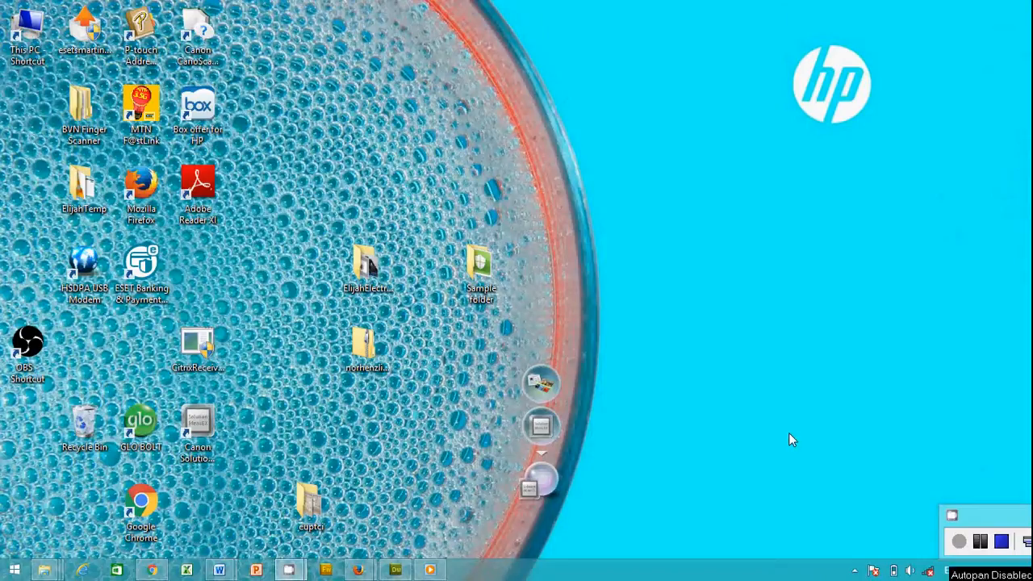
{"action": "mouse_move", "coordinate": [789, 433]}
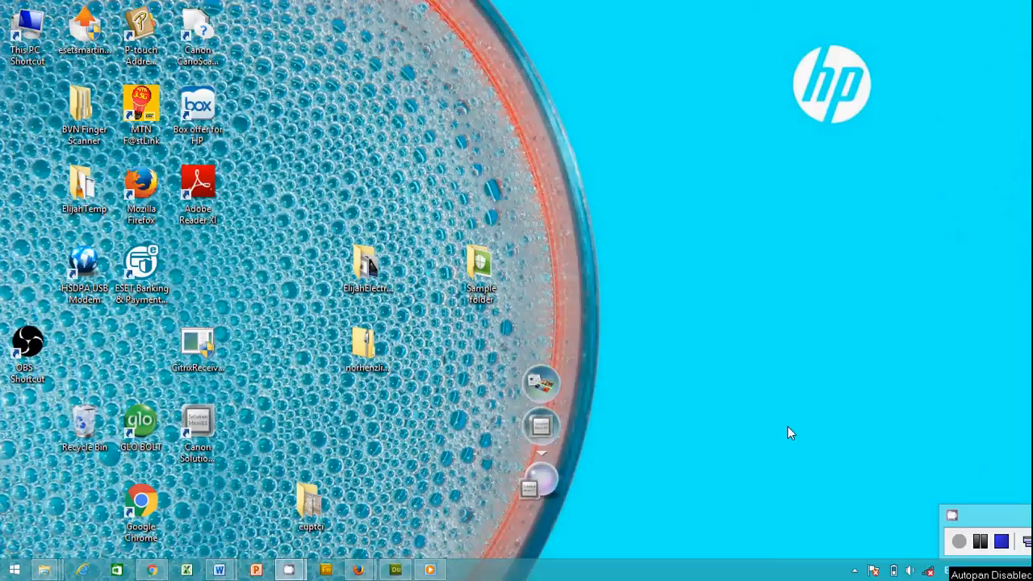
{"action": "mouse_move", "coordinate": [748, 414]}
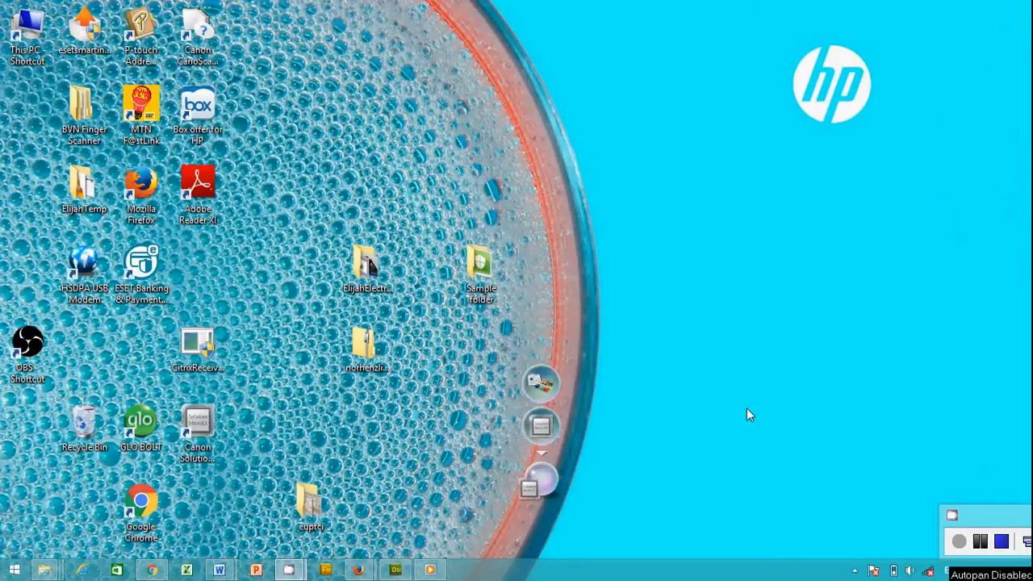
{"action": "mouse_move", "coordinate": [200, 518]}
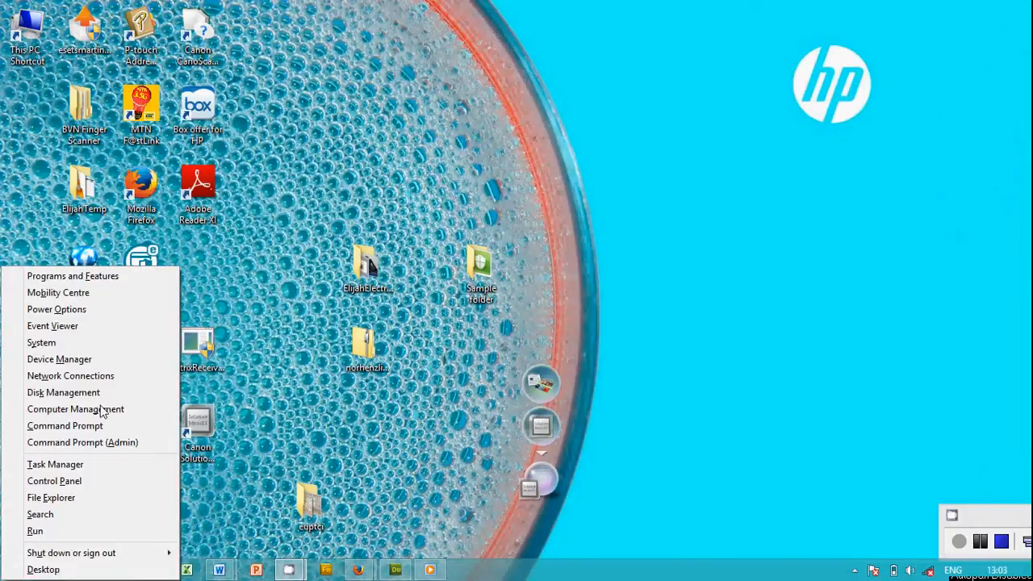
{"action": "mouse_move", "coordinate": [59, 359]}
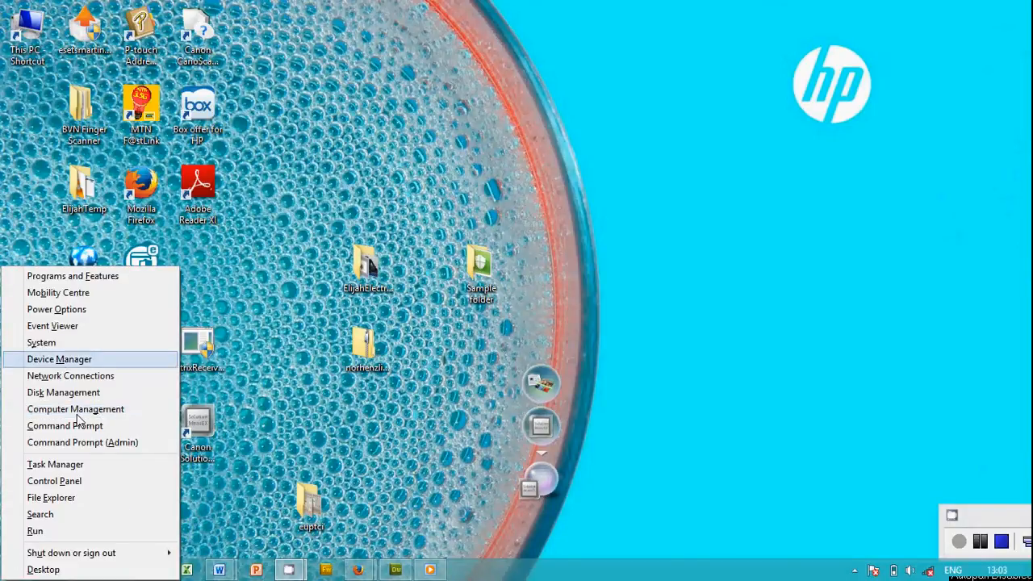
Go from Control Panel through Network and Internet to the Network and Sharing Center.
{"action": "left_click", "coordinate": [441, 364]}
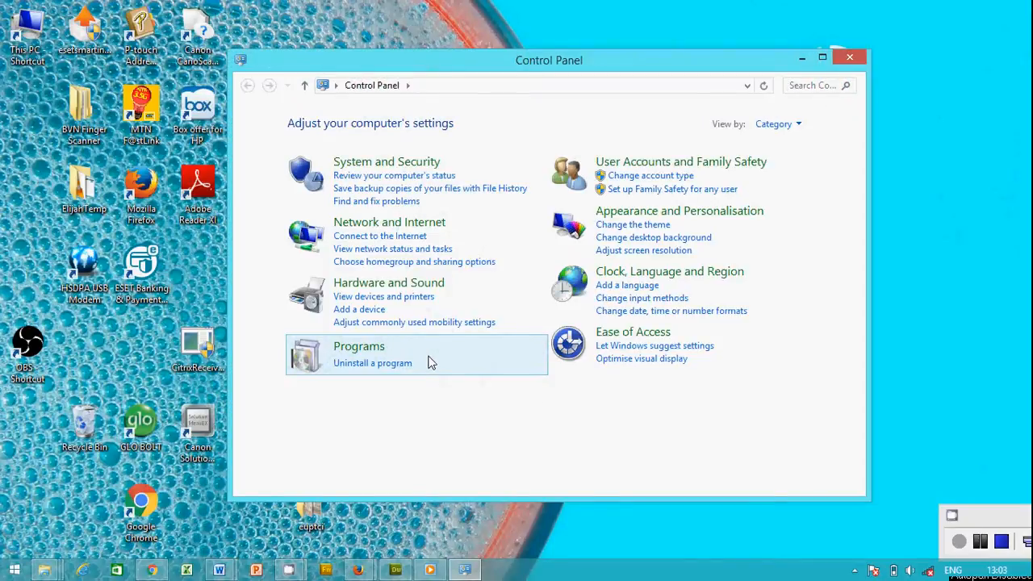
{"action": "mouse_move", "coordinate": [389, 221]}
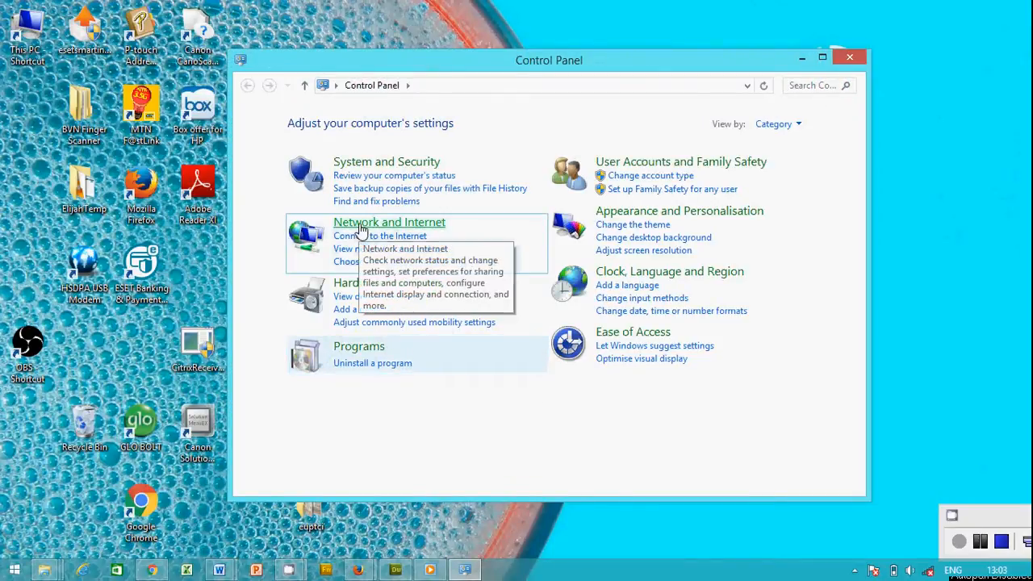
{"action": "left_click", "coordinate": [389, 221]}
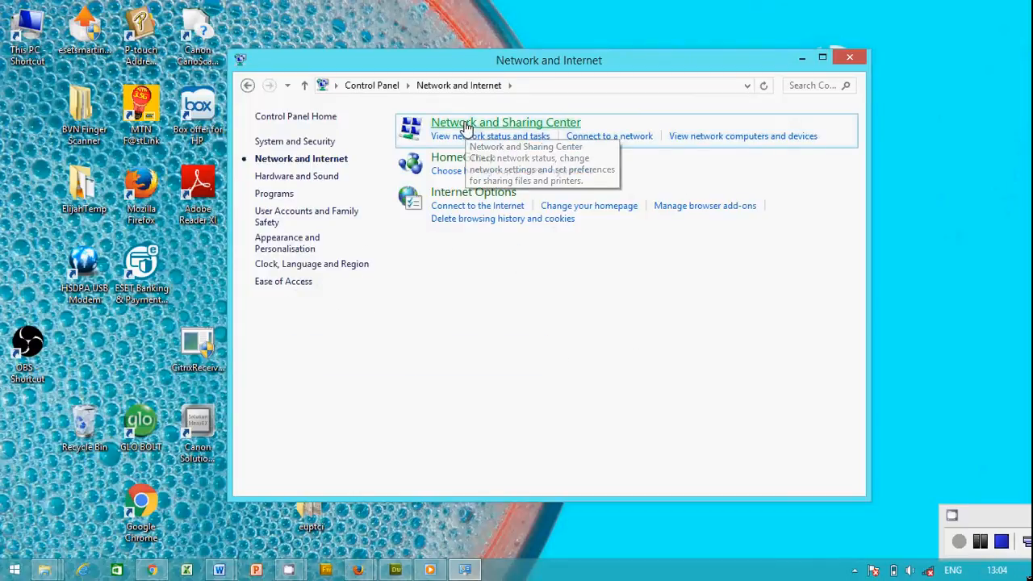
{"action": "left_click", "coordinate": [505, 122]}
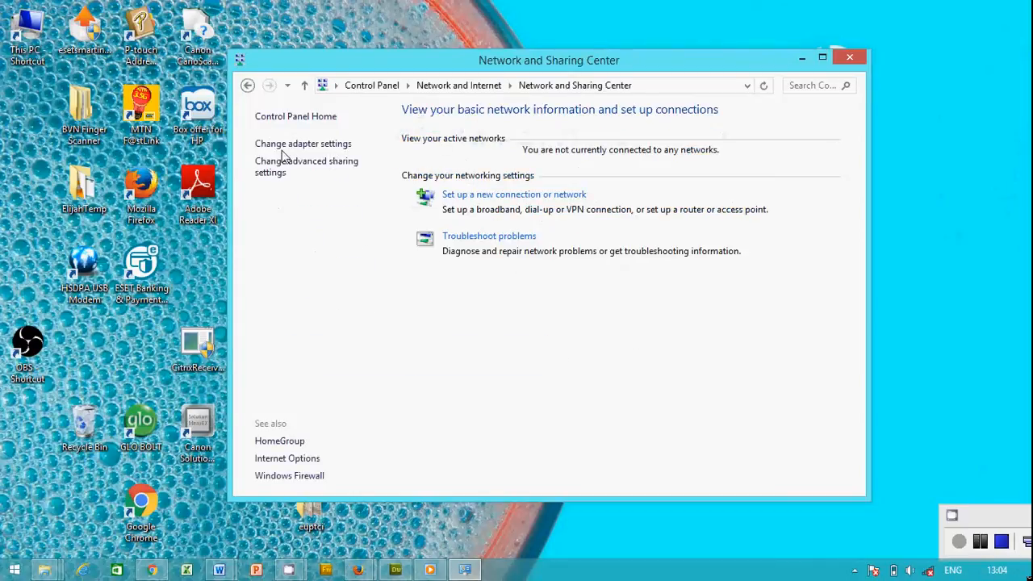
List the network adapters and select Internet Protocol Version 4 (TCP/IPv4) in Ethernet's properties.
{"action": "left_click", "coordinate": [303, 144]}
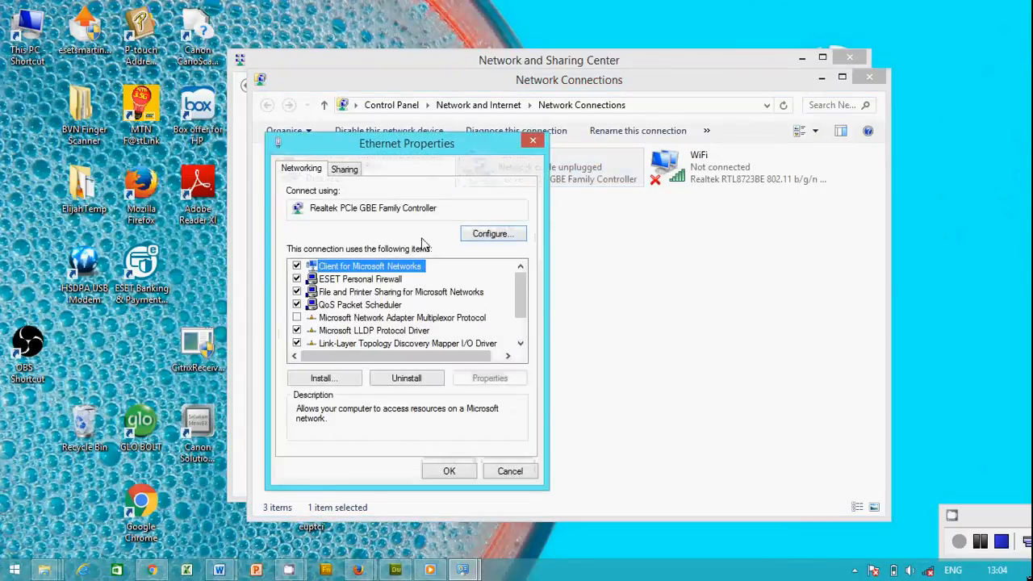
{"action": "scroll", "scroll_direction": "down", "scroll_amount": 3}
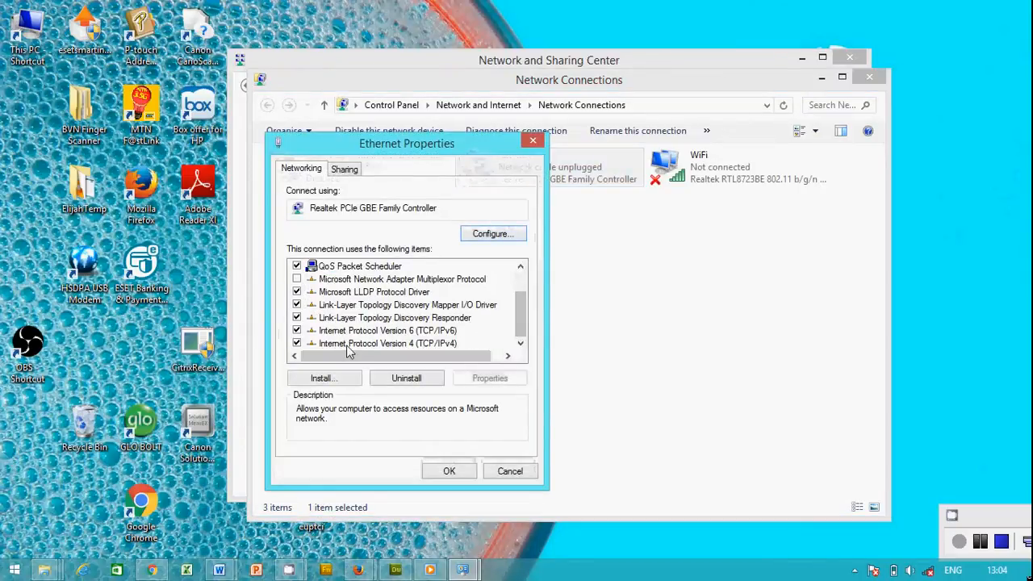
{"action": "left_click", "coordinate": [387, 343]}
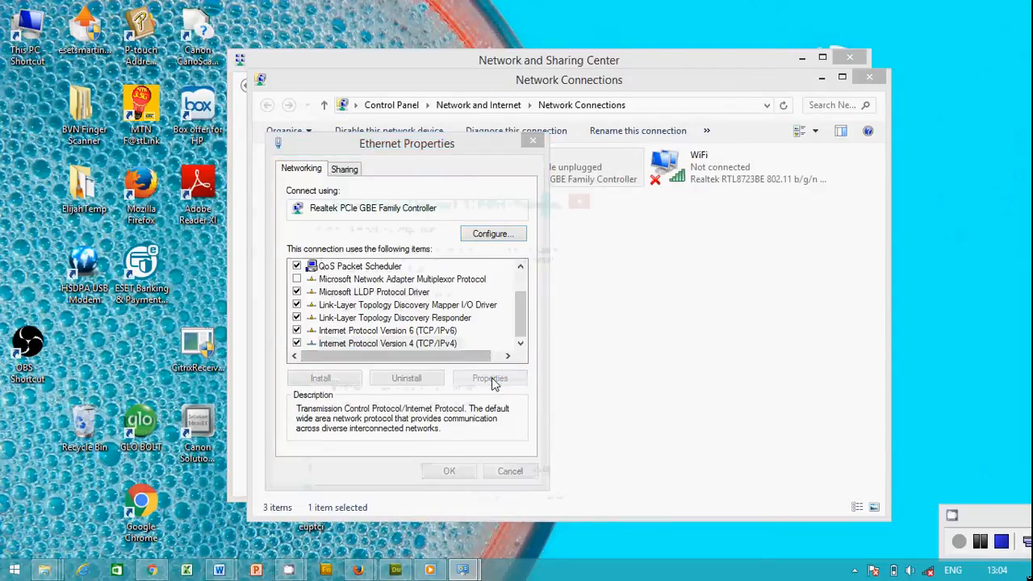
Switch Ethernet IPv4 to a manual address and enter 10.9.9.1 with mask 255.0.0.0.
{"action": "left_click", "coordinate": [489, 378]}
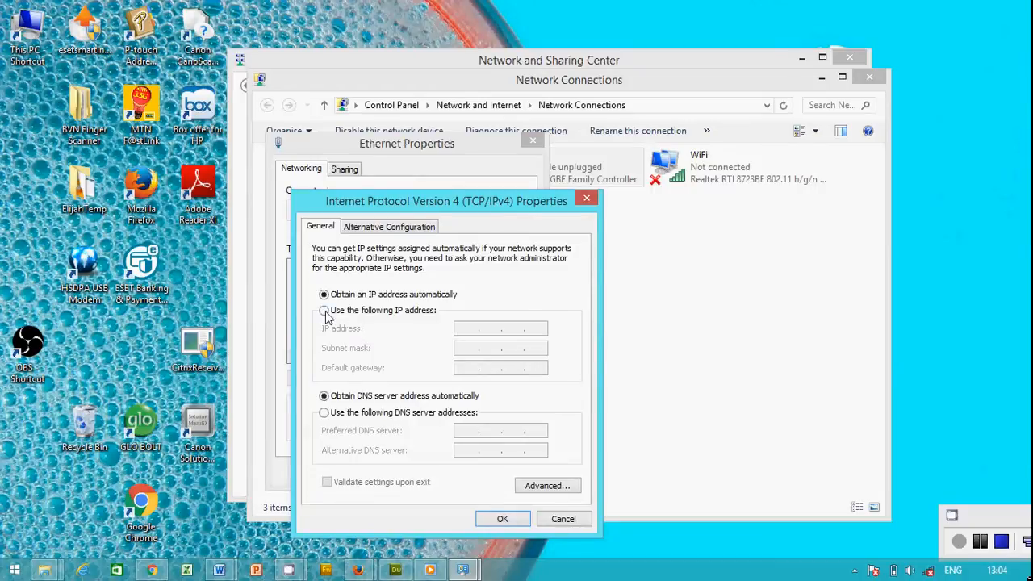
{"action": "left_click", "coordinate": [323, 310]}
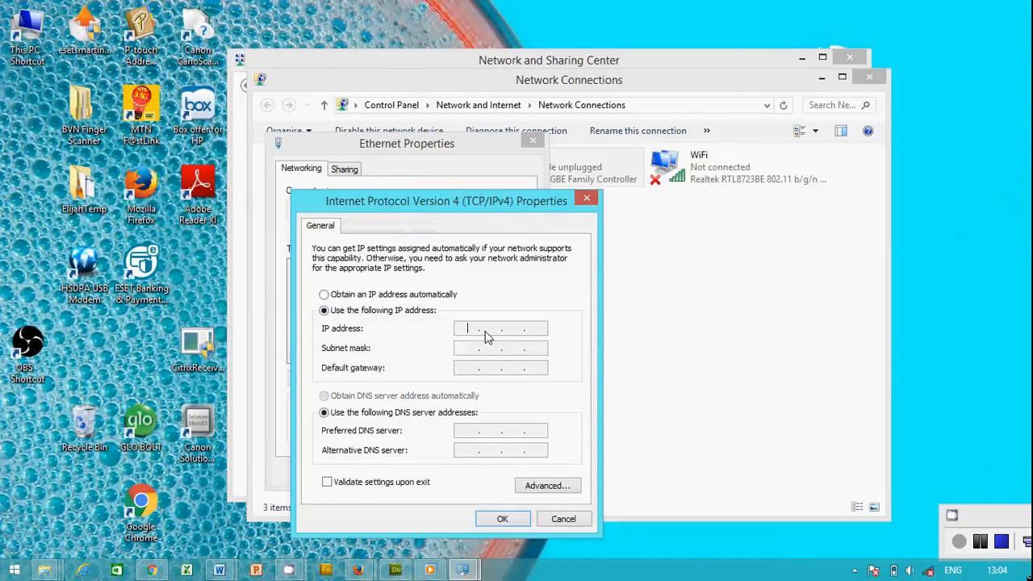
{"action": "type", "text": "1"}
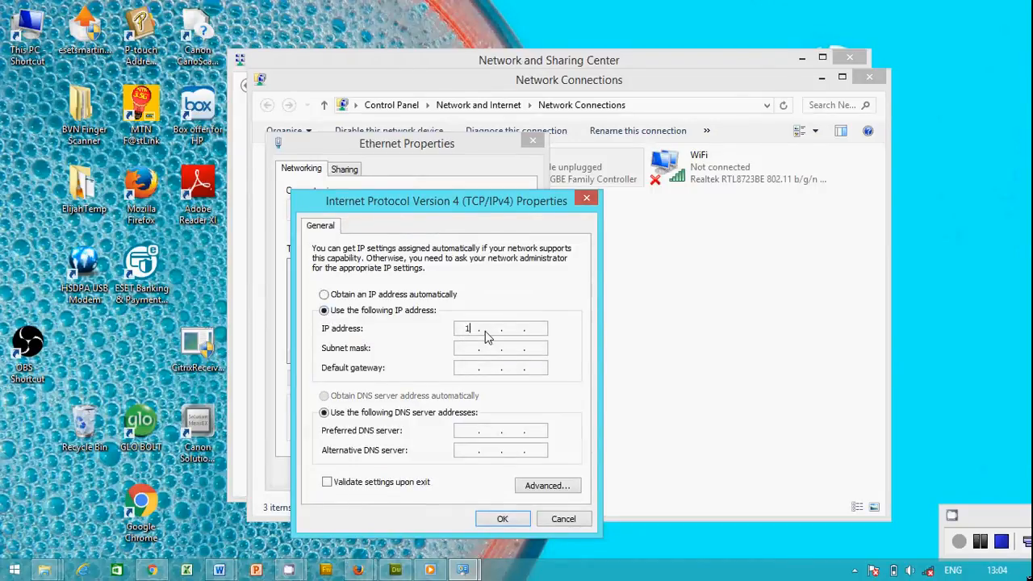
{"action": "type", "text": "0"}
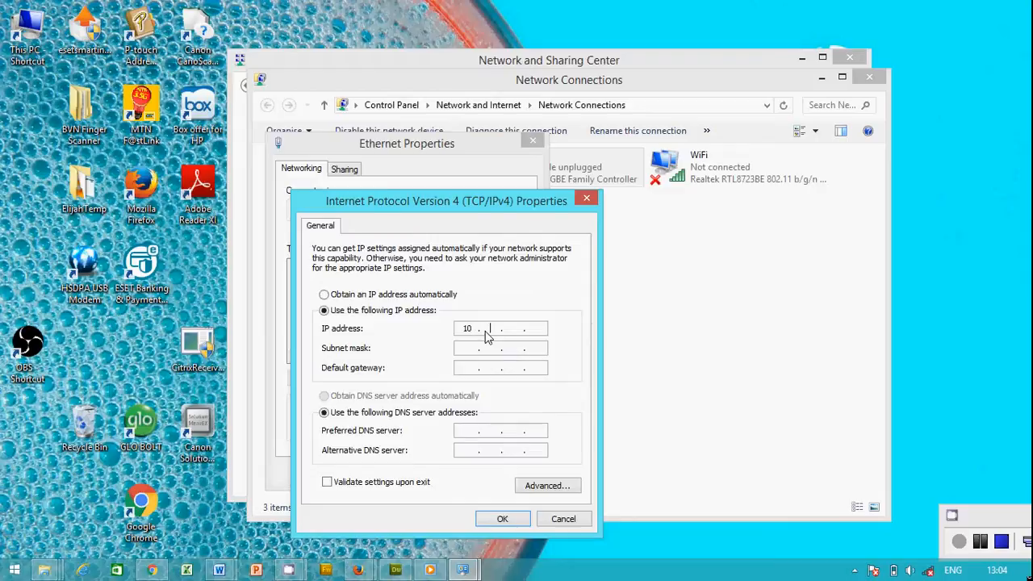
{"action": "type", "text": "1"}
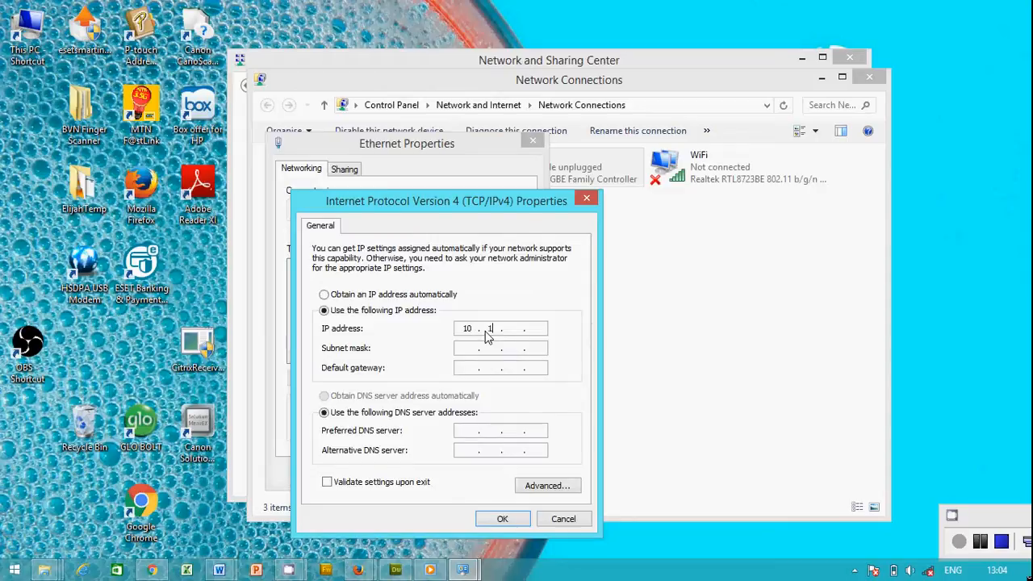
{"action": "type", "text": "9"}
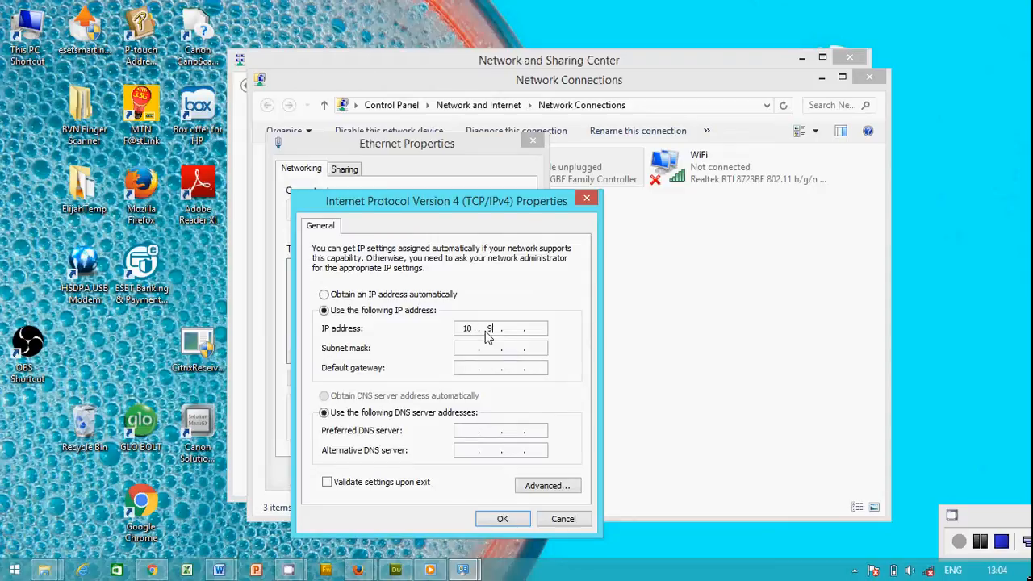
{"action": "type", "text": "9"}
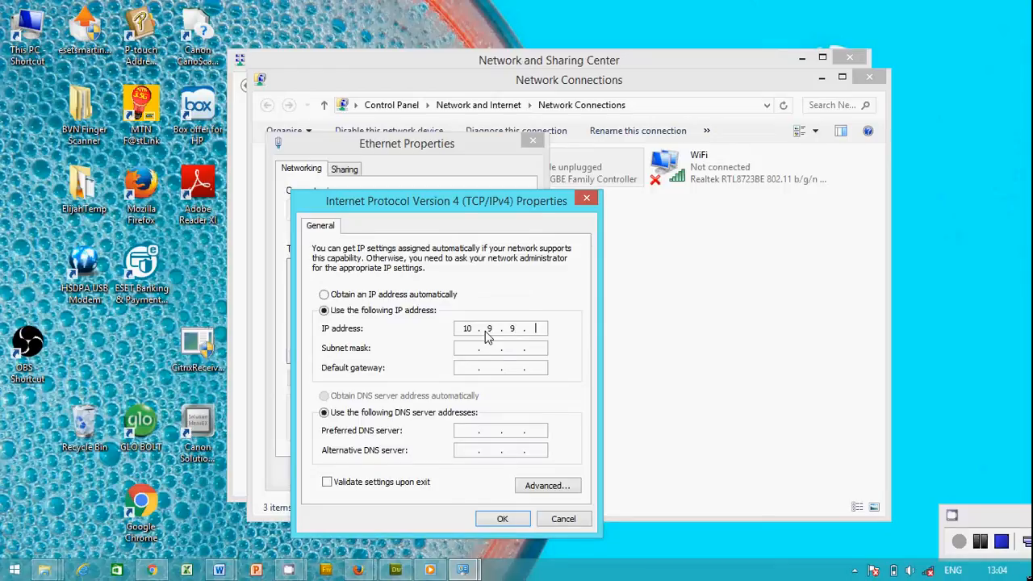
{"action": "type", "text": "1"}
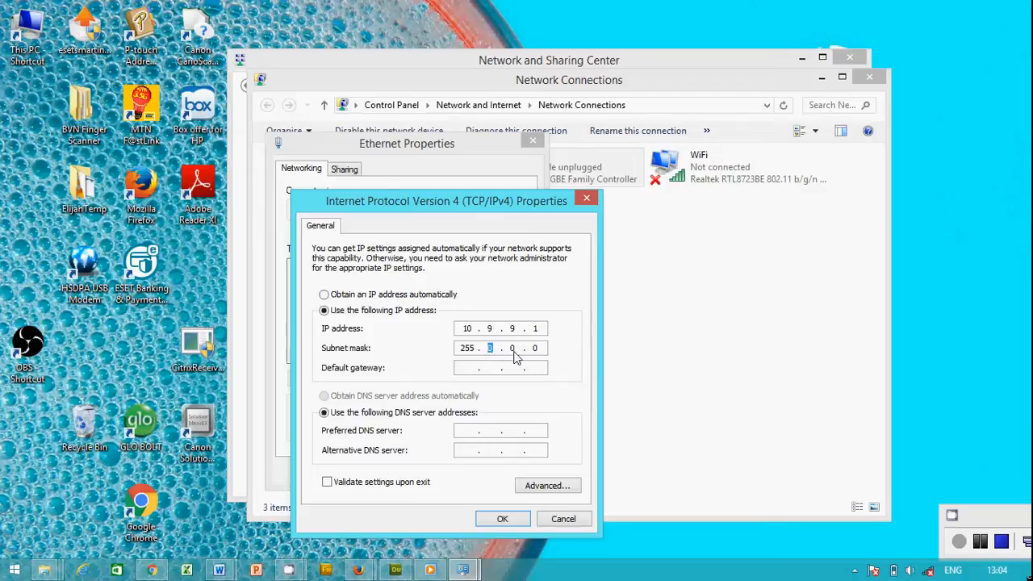
{"action": "mouse_move", "coordinate": [498, 357]}
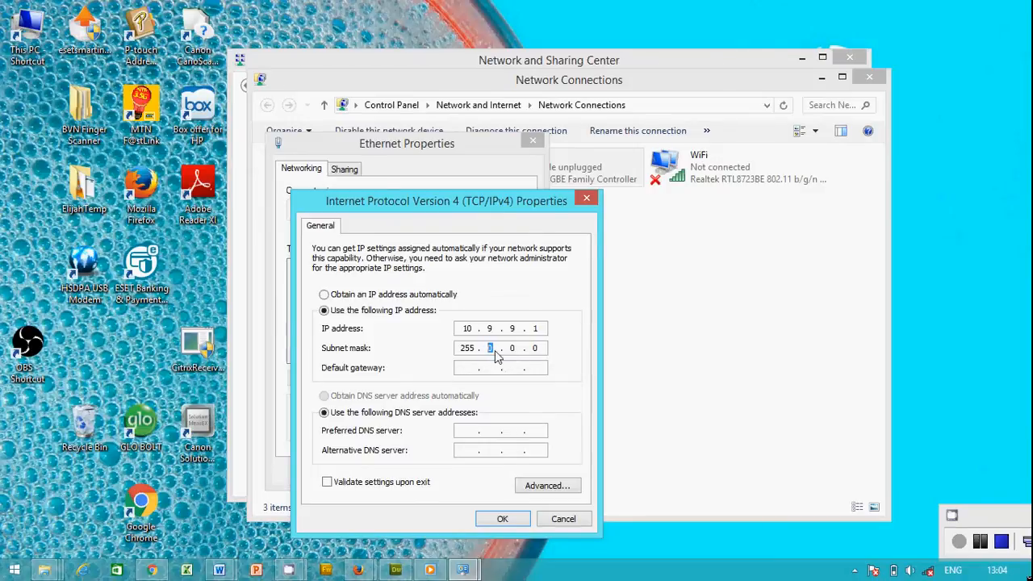
{"action": "mouse_move", "coordinate": [546, 357]}
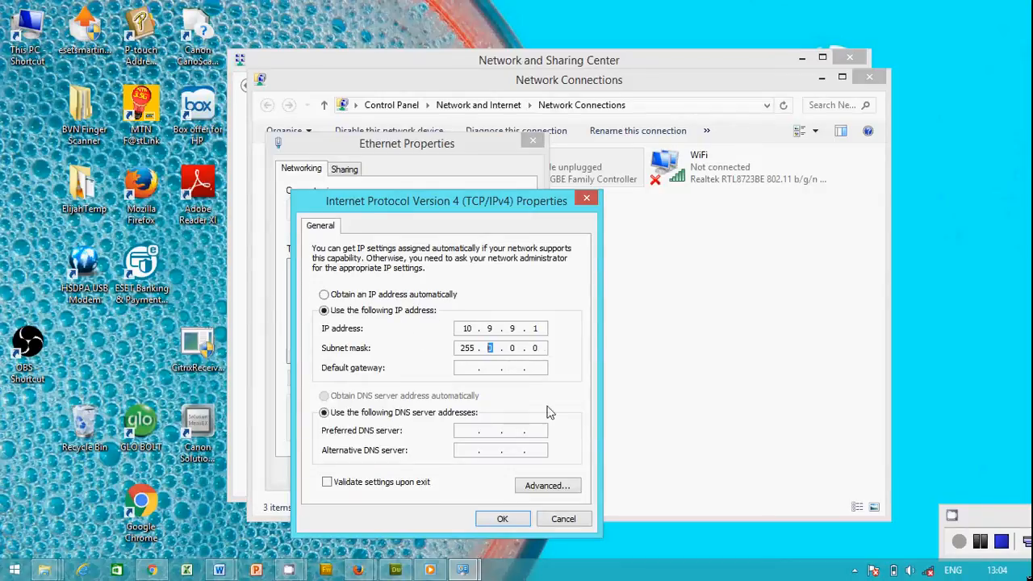
Confirm the 10.9.9.1 / 255.0.0.0 IPv4 settings and close Ethernet Properties.
{"action": "left_click", "coordinate": [501, 518]}
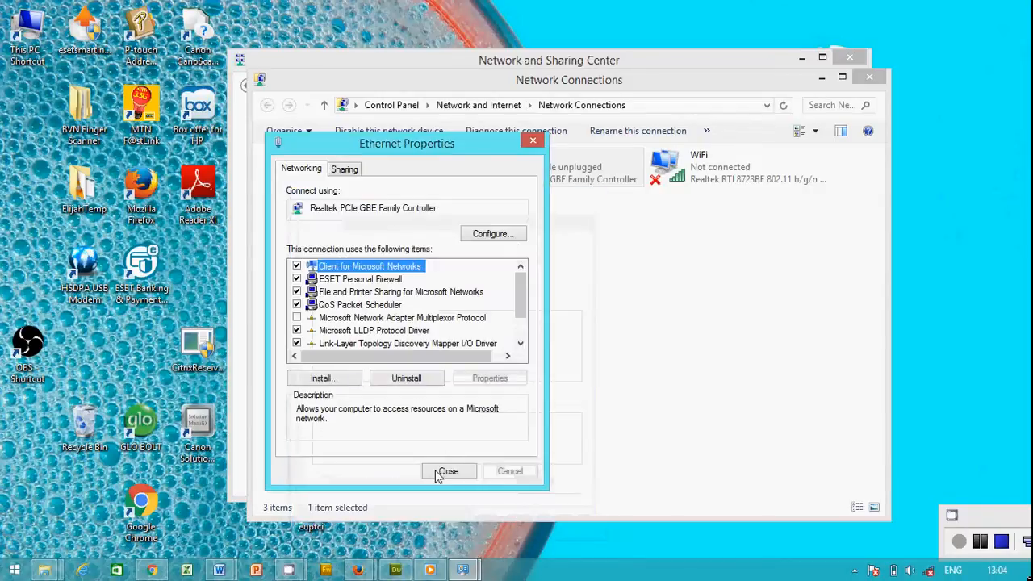
{"action": "left_click", "coordinate": [447, 471]}
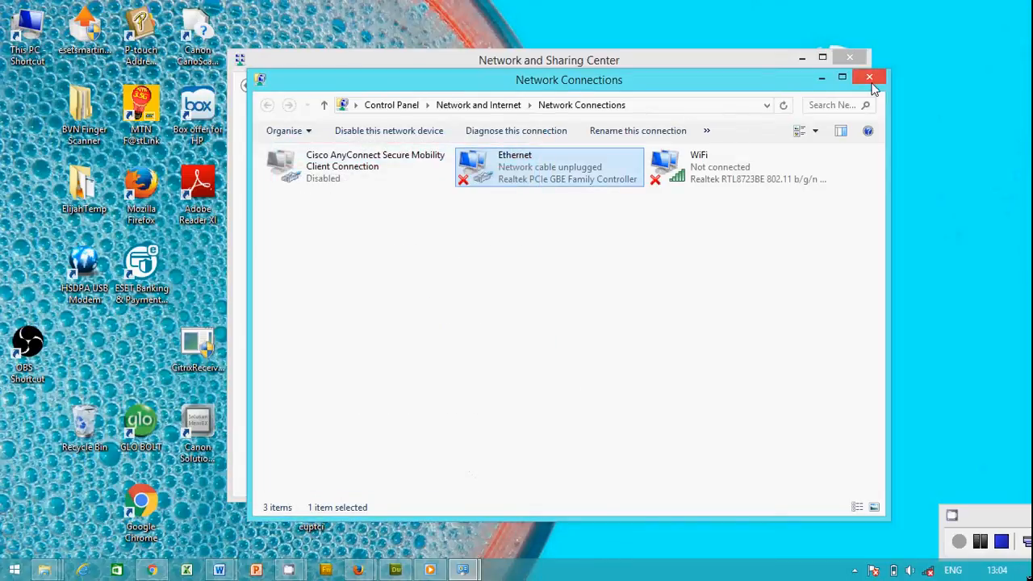
{"action": "mouse_move", "coordinate": [870, 80]}
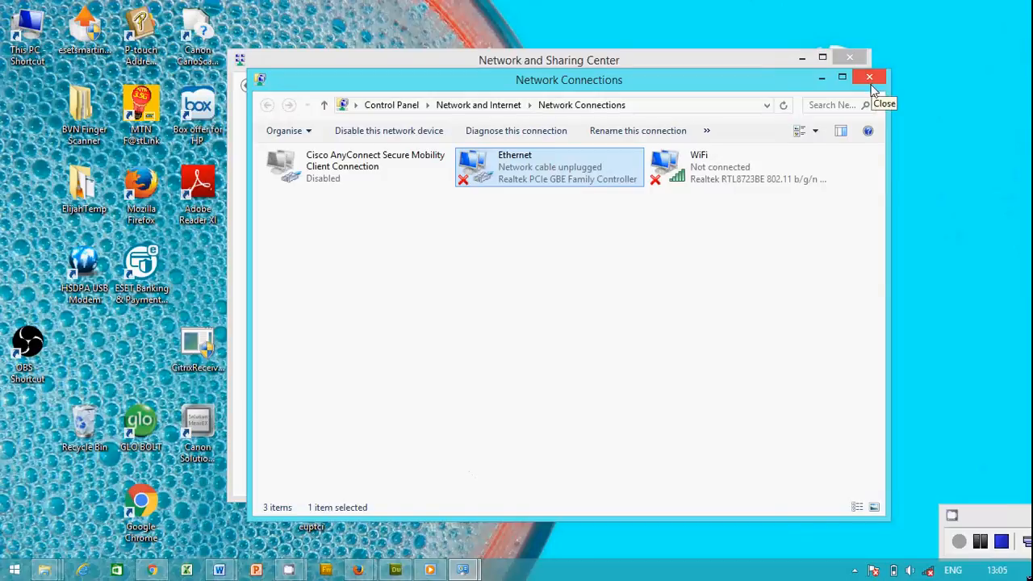
{"action": "mouse_move", "coordinate": [813, 225]}
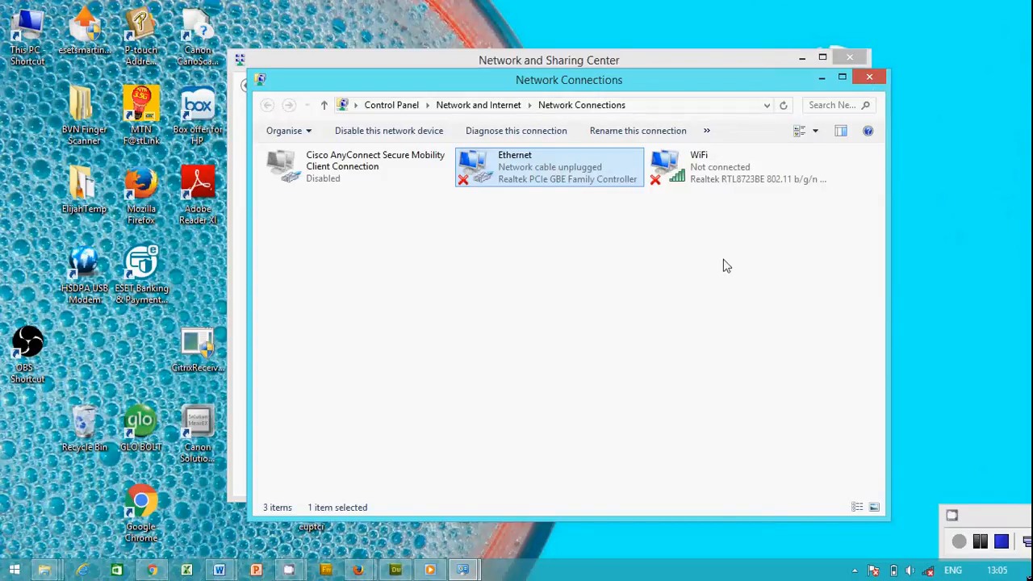
{"action": "mouse_move", "coordinate": [1027, 461]}
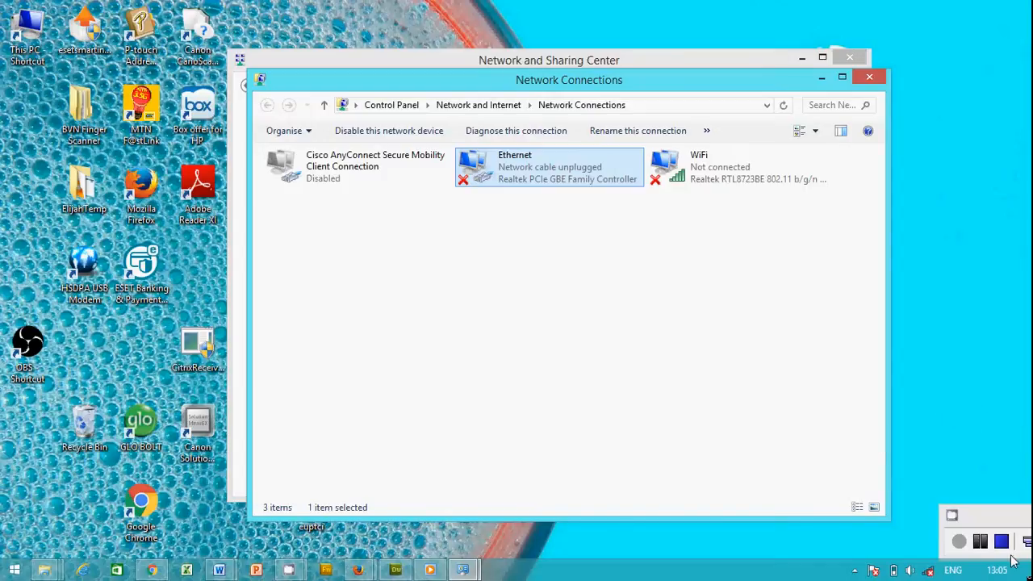
Drag the Network Connections window by its title bar toward the screen's left side.
{"action": "left_click_drag", "start_coordinate": [569, 79], "coordinate": [378, 38]}
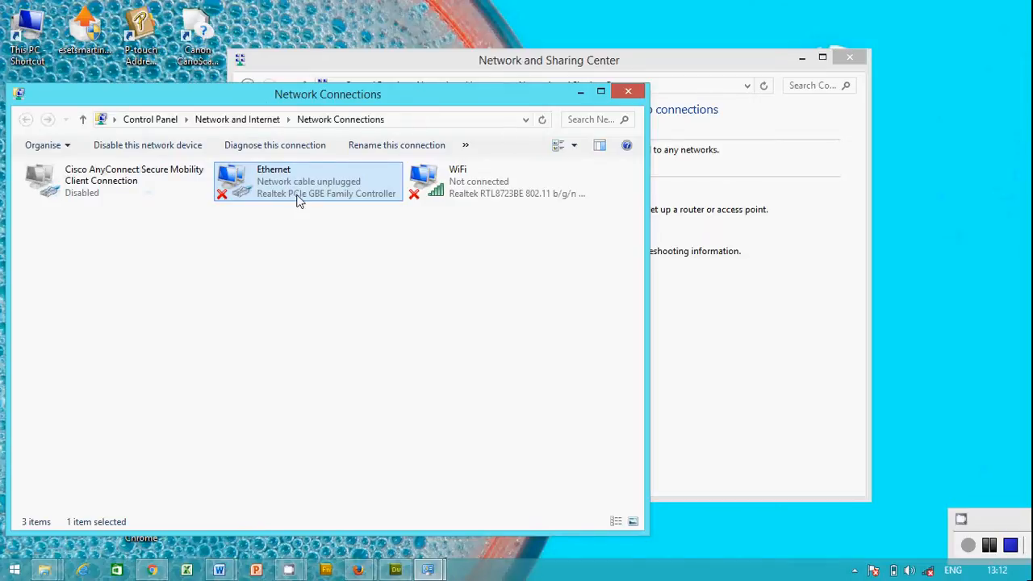
{"action": "mouse_move", "coordinate": [289, 185]}
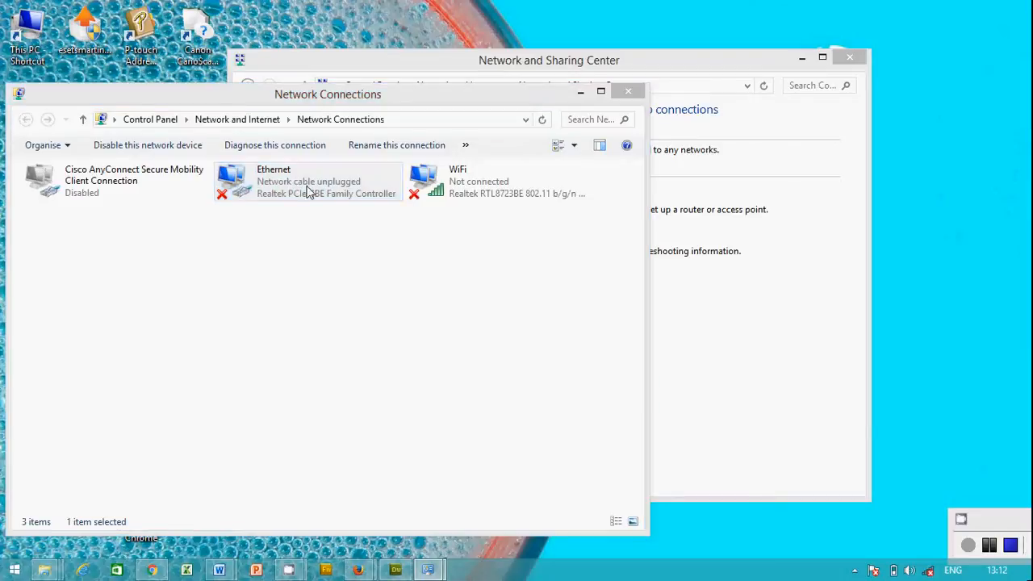
Reopen Ethernet's TCP/IPv4 properties and select 'Use the following IP address'.
{"action": "double_click", "coordinate": [274, 181]}
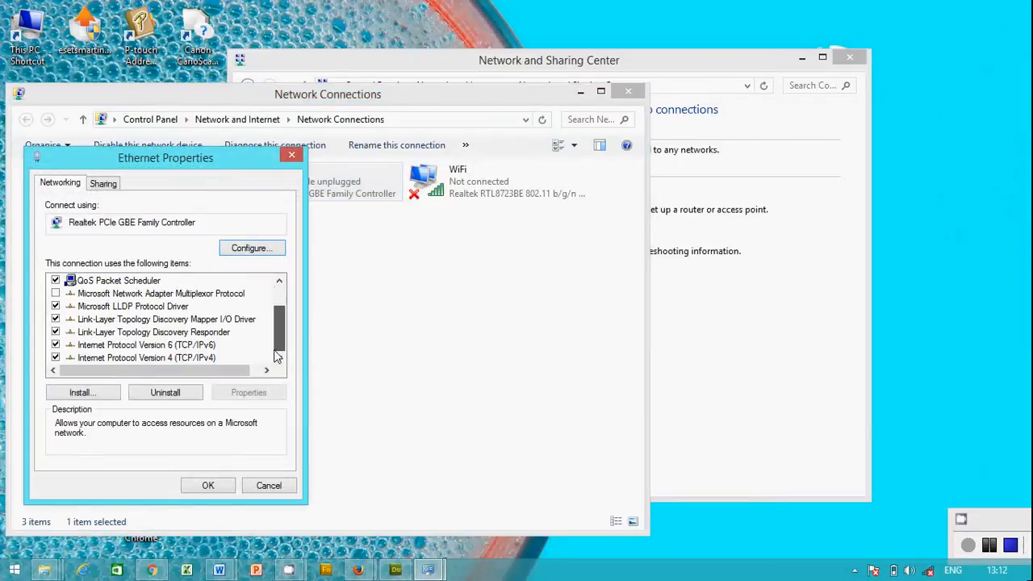
{"action": "left_click", "coordinate": [147, 358]}
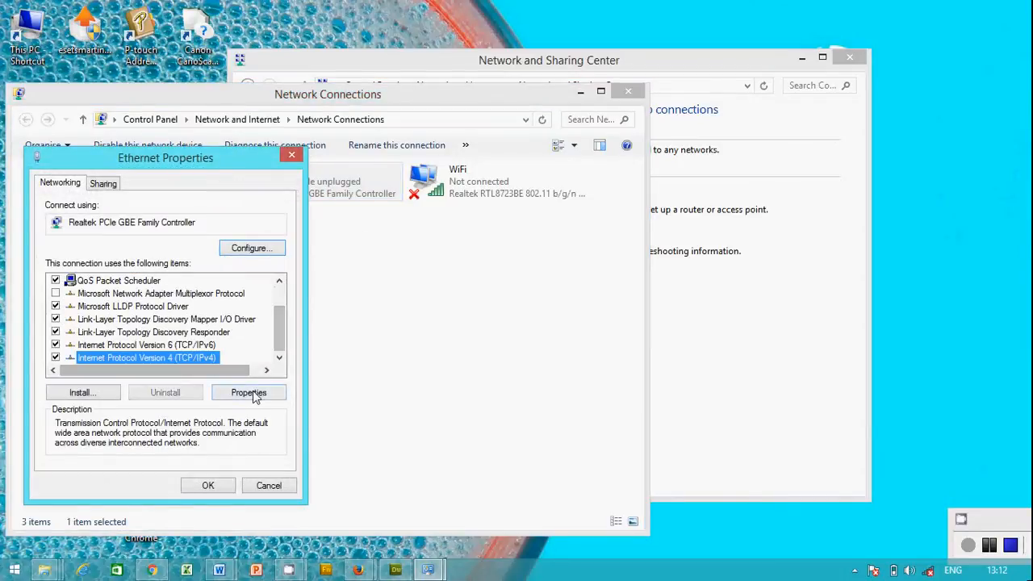
{"action": "left_click", "coordinate": [248, 392]}
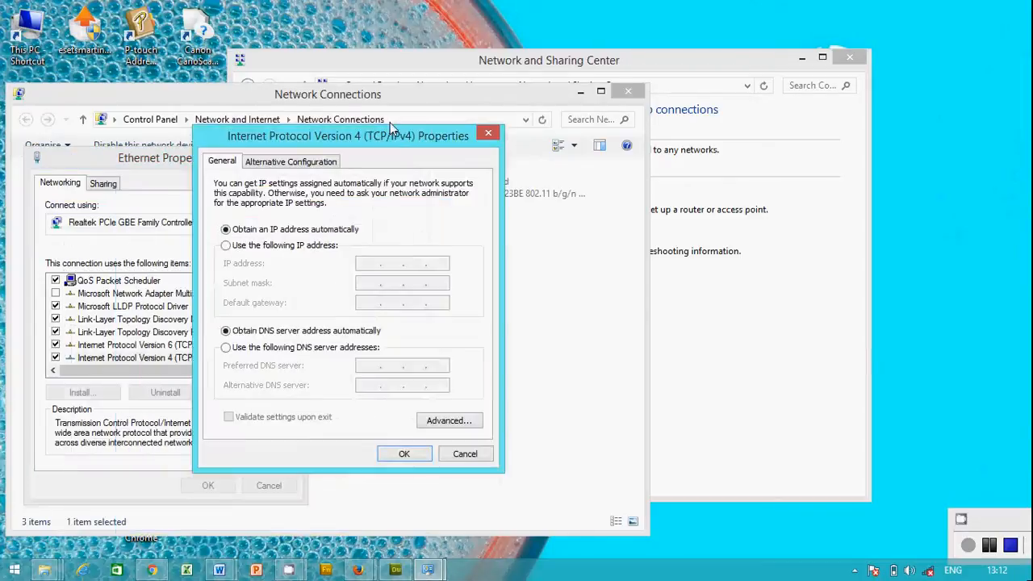
{"action": "left_click", "coordinate": [226, 244]}
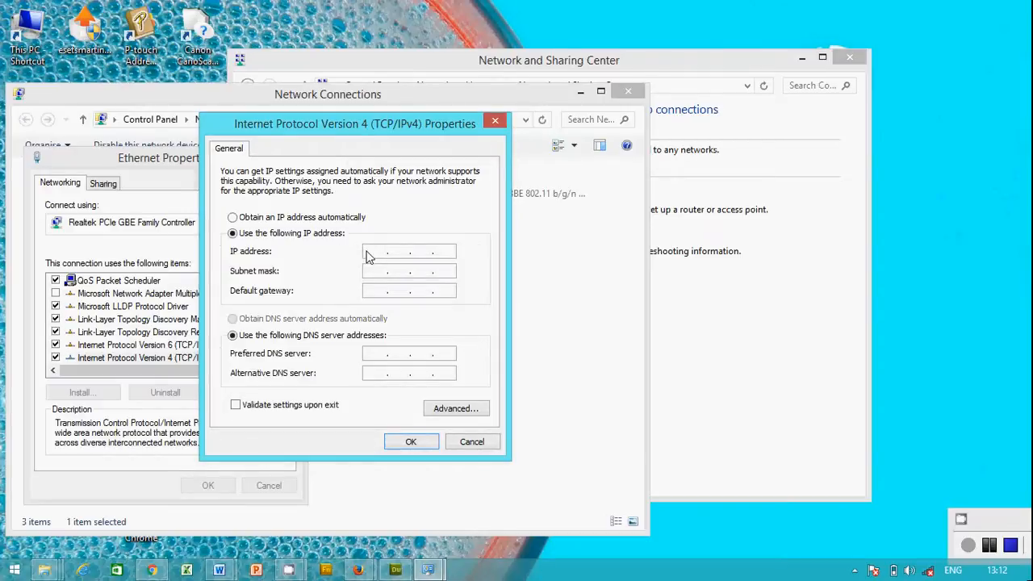
Enter IP address 10.9.9.2 and let the subnet mask fill in as 255.0.0.0.
{"action": "left_click", "coordinate": [403, 251]}
{"action": "type", "text": "10"}
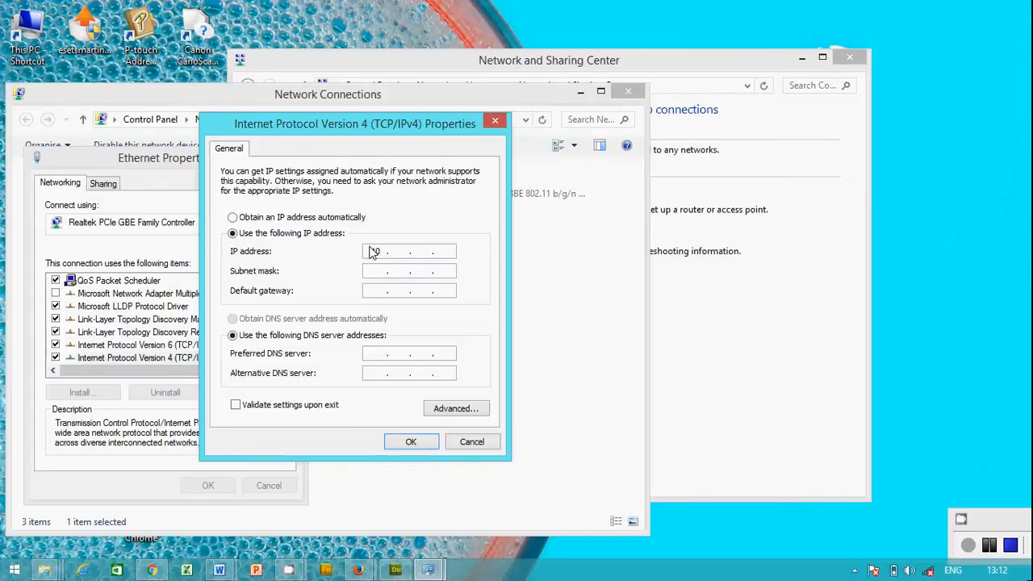
{"action": "type", "text": "9"}
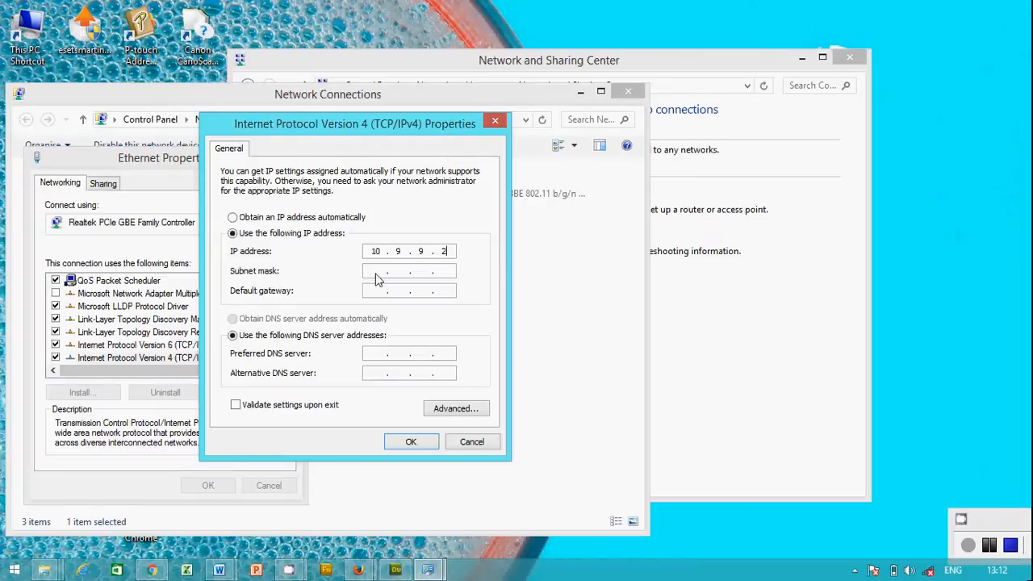
{"action": "left_click", "coordinate": [407, 271]}
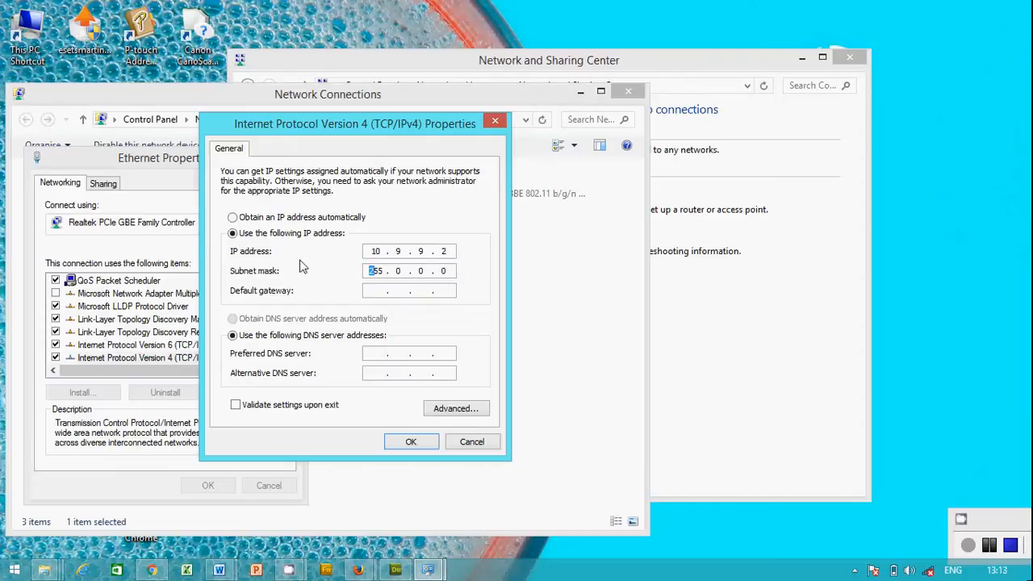
{"action": "mouse_move", "coordinate": [254, 276]}
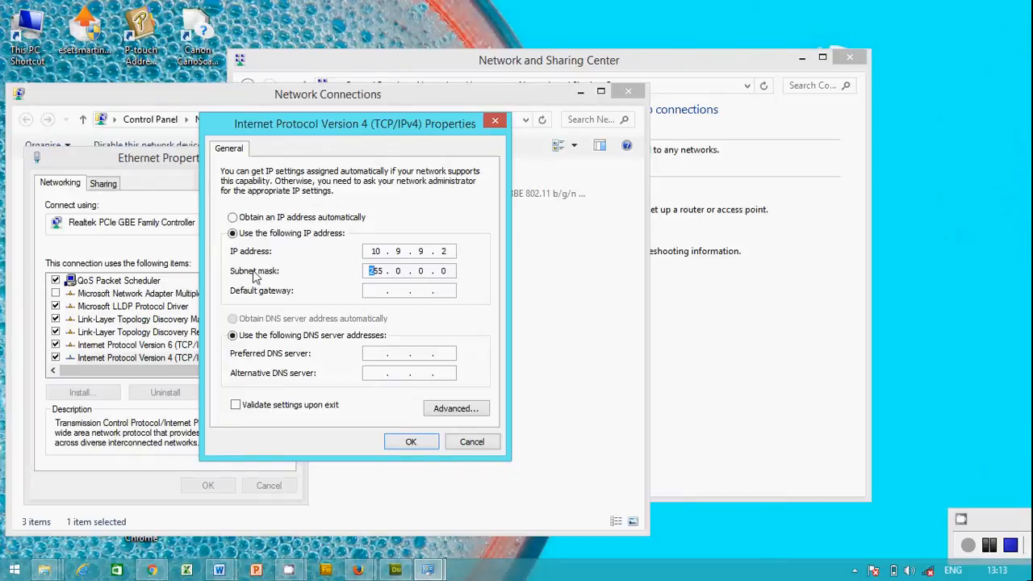
{"action": "mouse_move", "coordinate": [893, 475]}
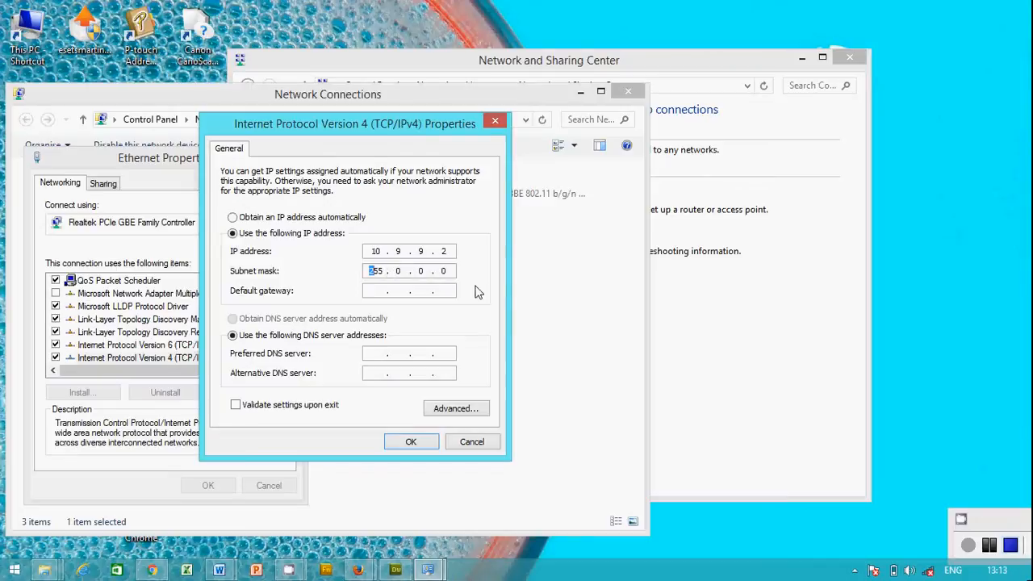
{"action": "mouse_move", "coordinate": [1011, 546]}
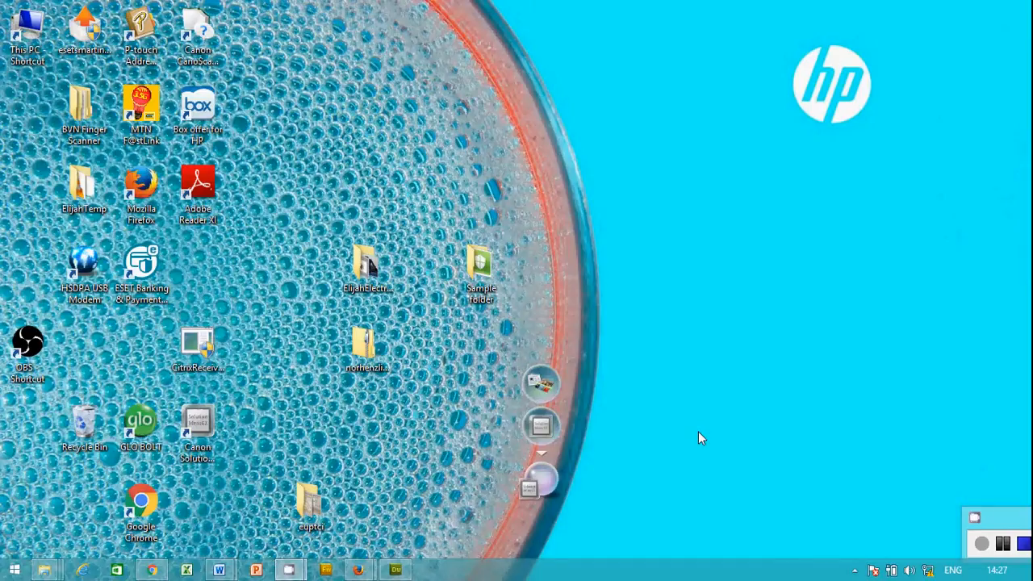
{"action": "mouse_move", "coordinate": [638, 376]}
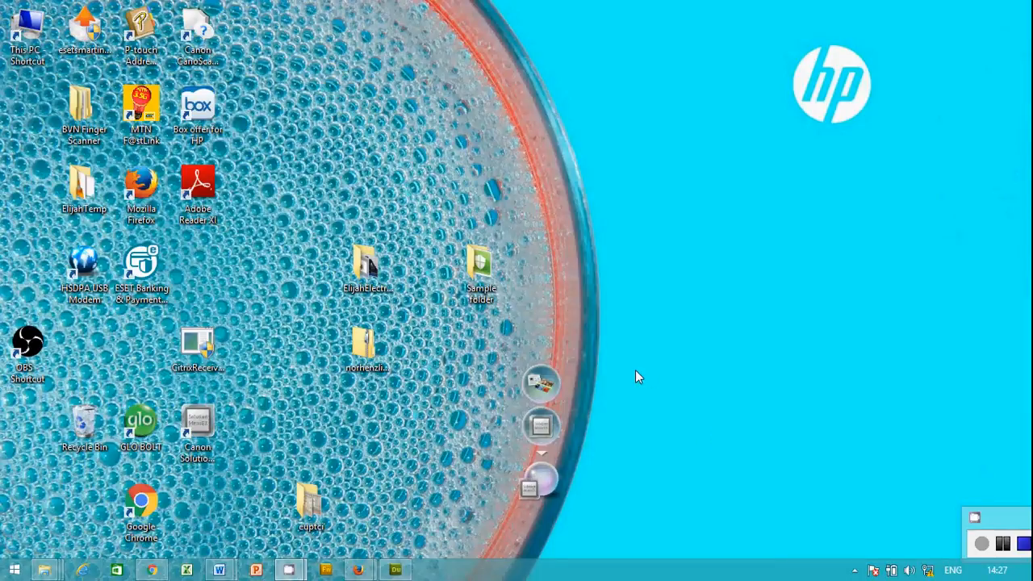
{"action": "mouse_move", "coordinate": [587, 370]}
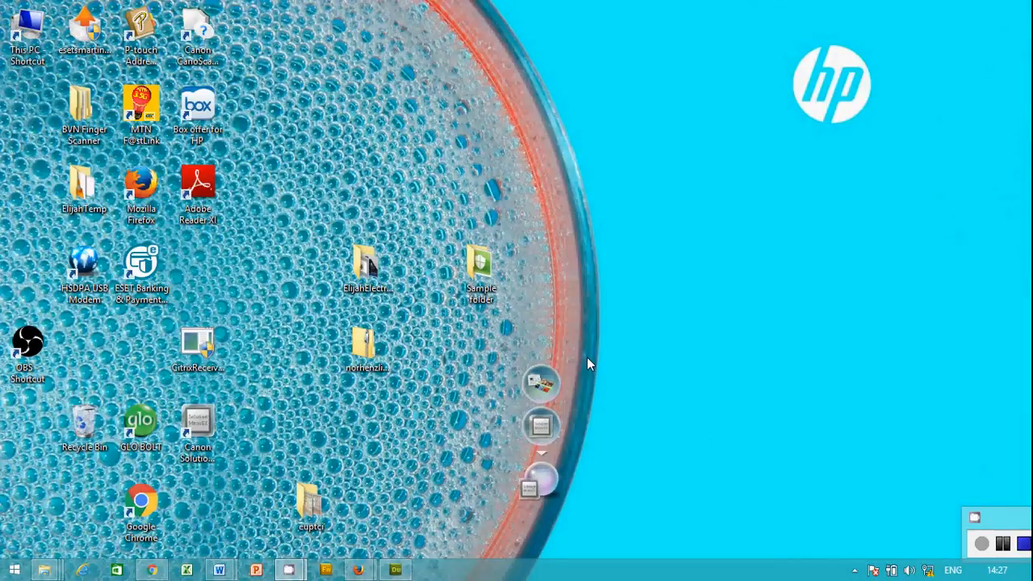
{"action": "mouse_move", "coordinate": [587, 361]}
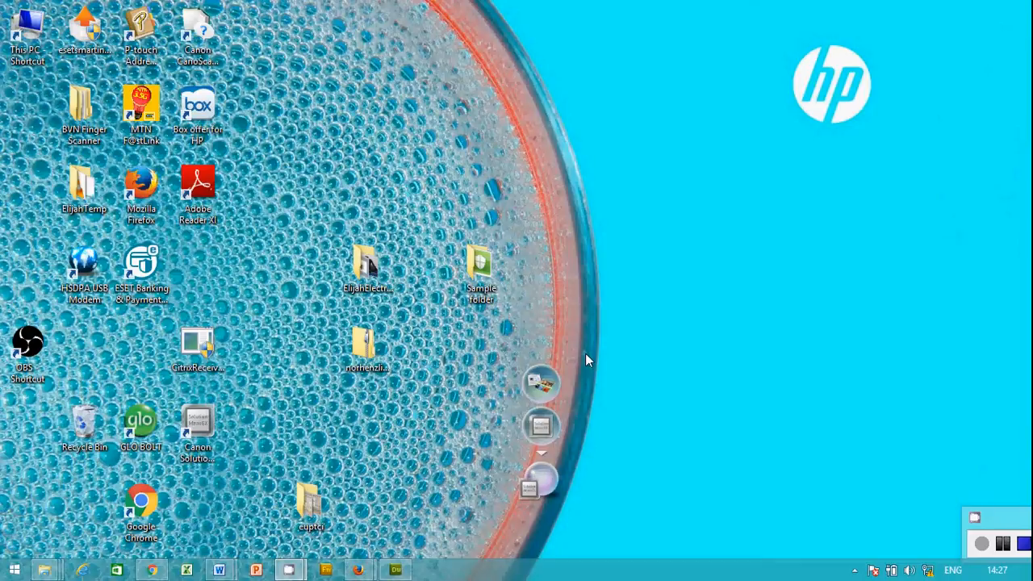
{"action": "mouse_move", "coordinate": [504, 351]}
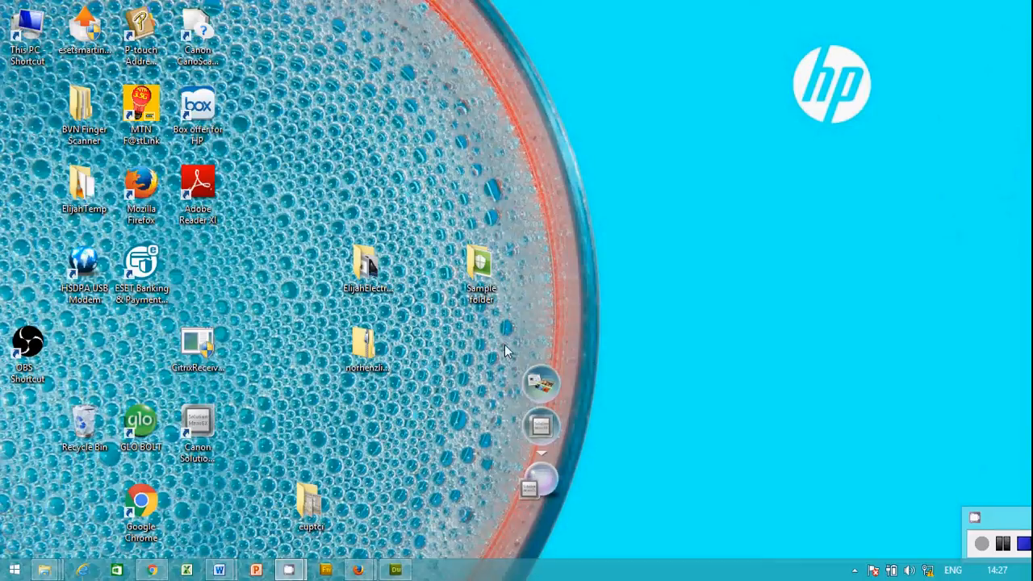
{"action": "mouse_move", "coordinate": [510, 343]}
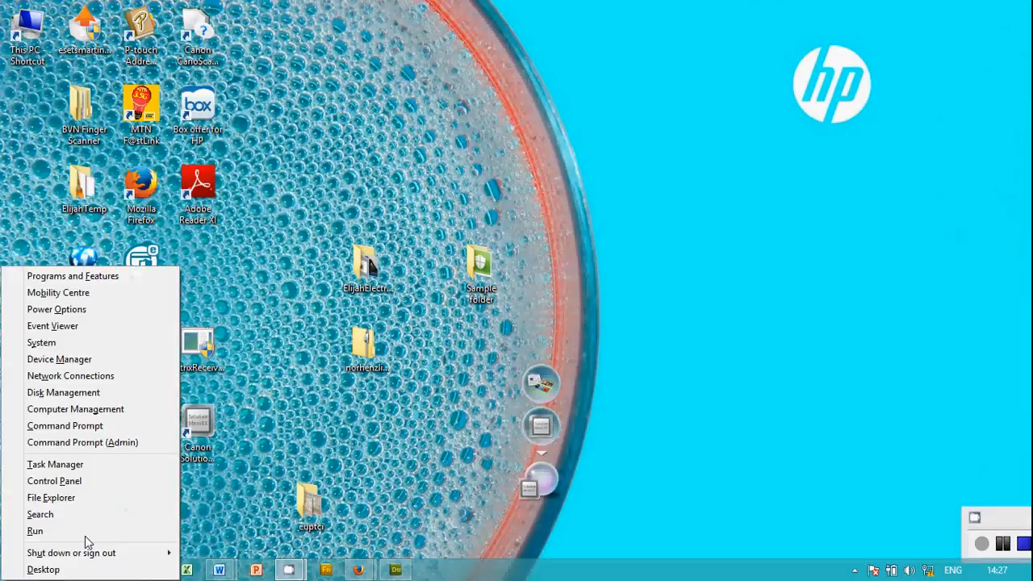
Run \\10.9.9.2 to browse laptop two's shared folders.
{"action": "left_click", "coordinate": [35, 530]}
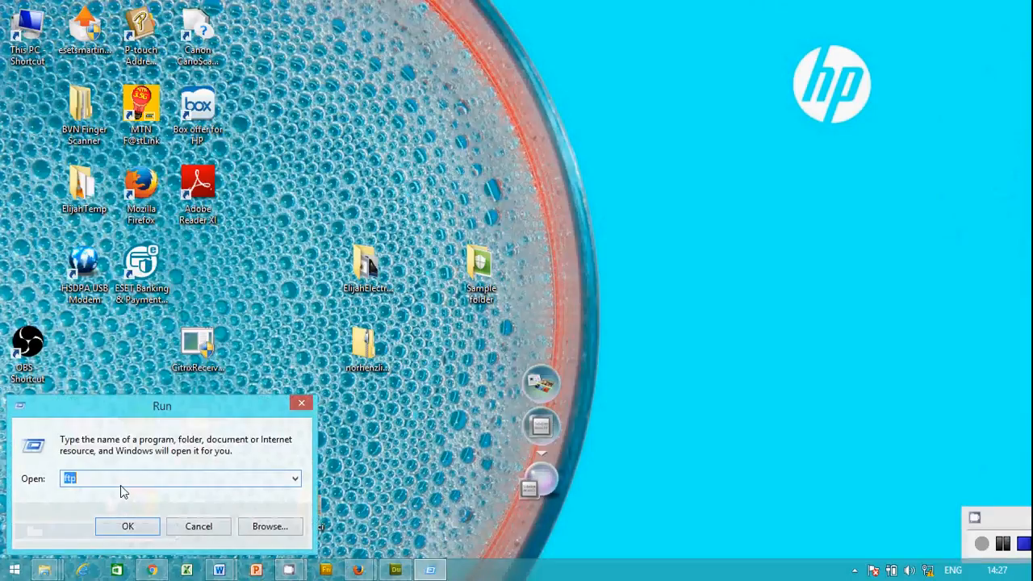
{"action": "type", "text": "\\"}
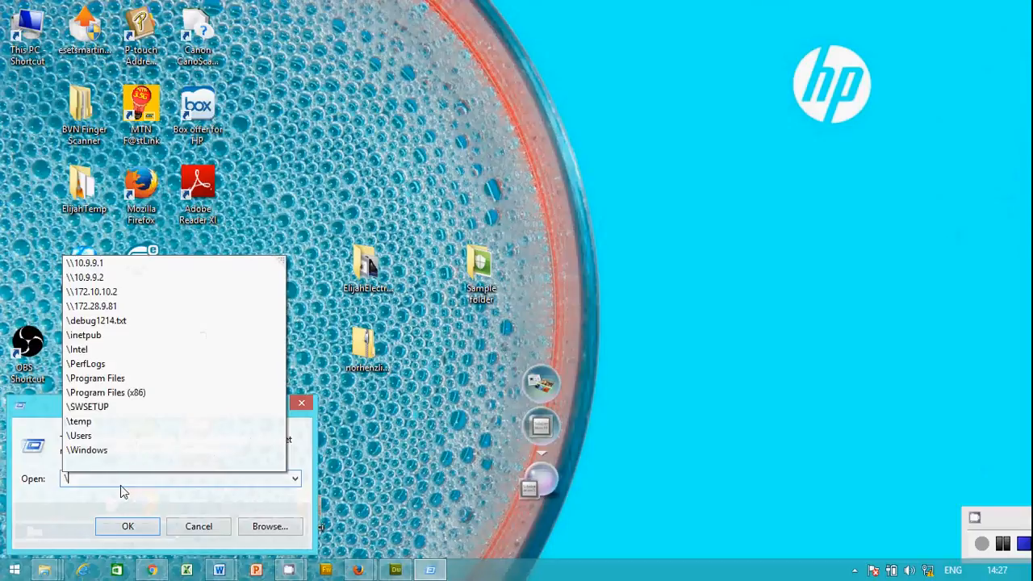
{"action": "type", "text": "\\10.9."}
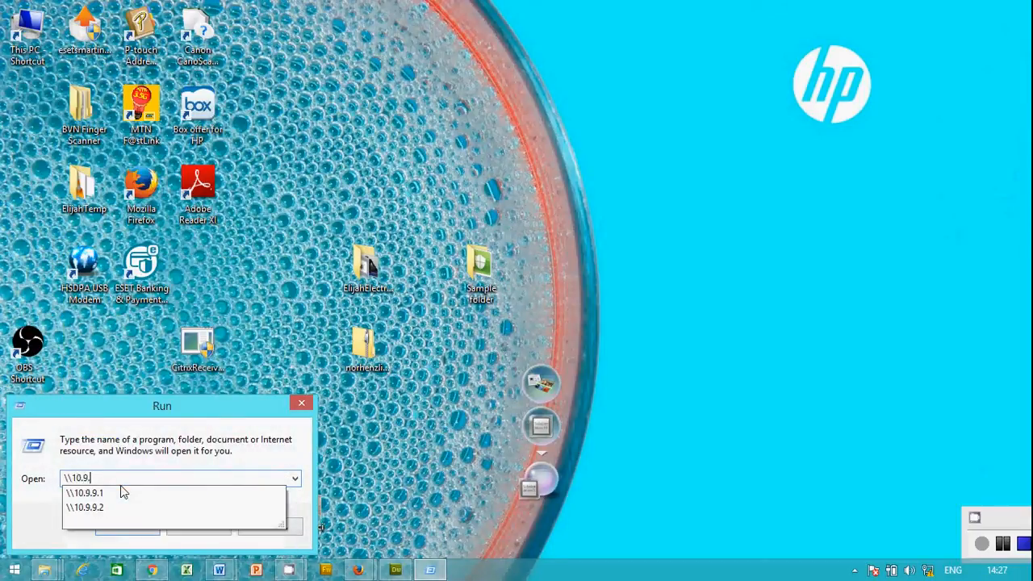
{"action": "left_click", "coordinate": [84, 507]}
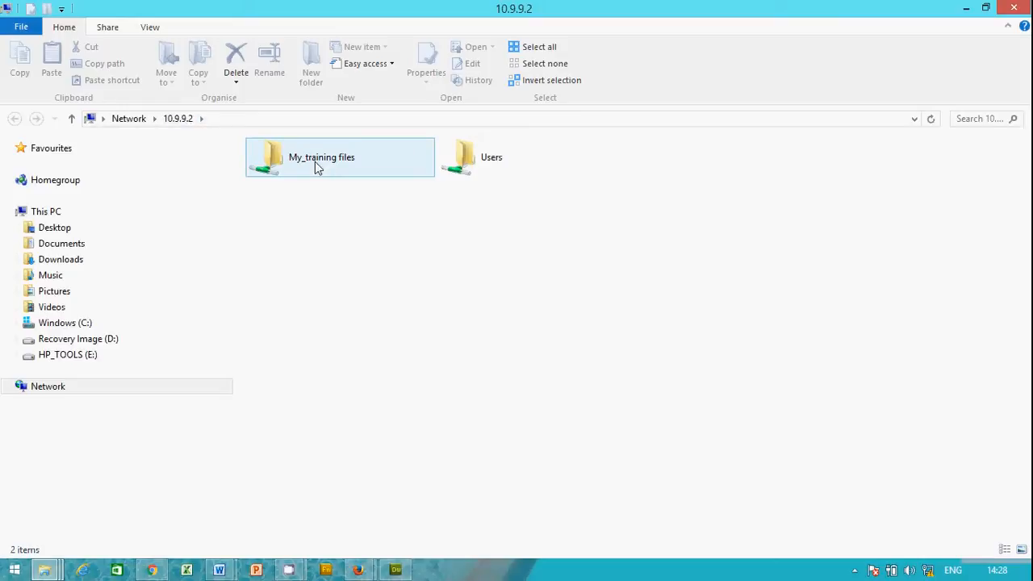
Copy SCEPInstall from the My_training files share and paste it onto the desktop.
{"action": "double_click", "coordinate": [339, 156]}
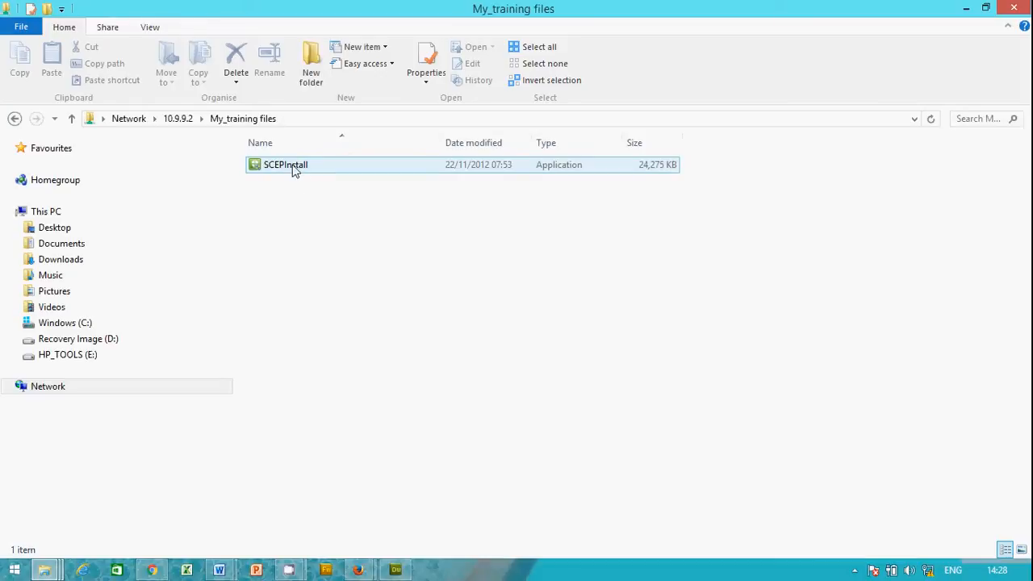
{"action": "right_click", "coordinate": [285, 164]}
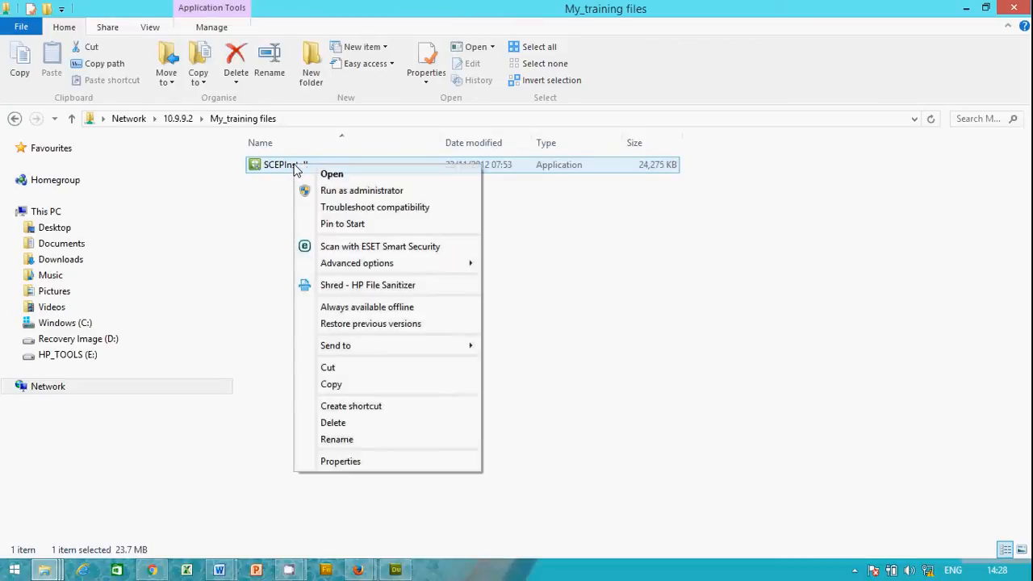
{"action": "left_click", "coordinate": [330, 384]}
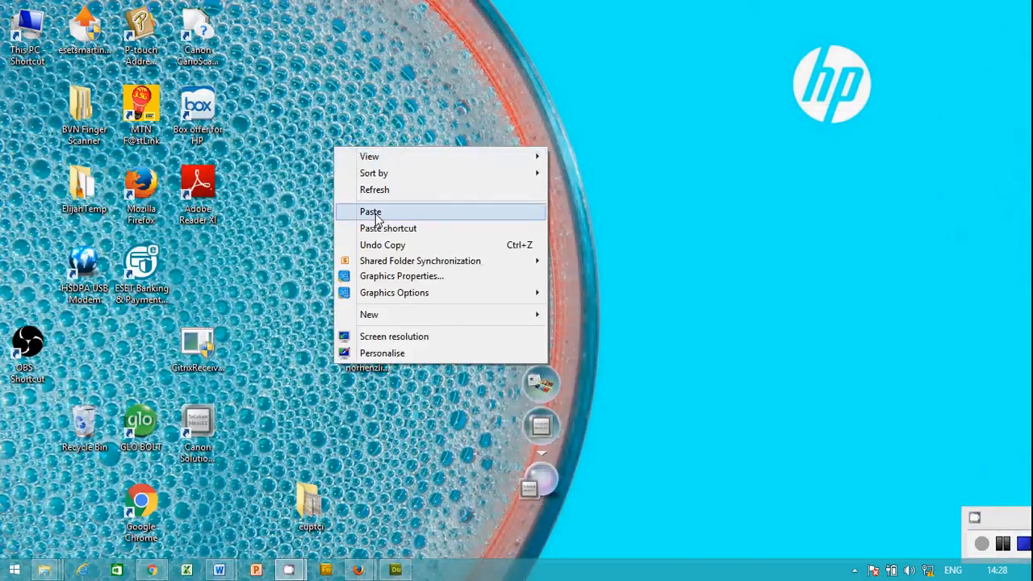
{"action": "left_click", "coordinate": [370, 211]}
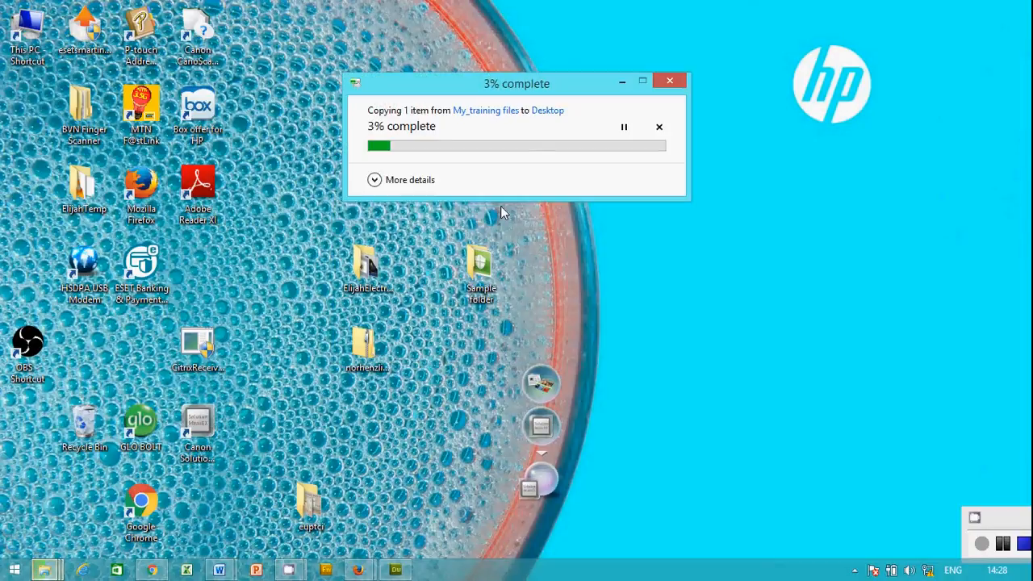